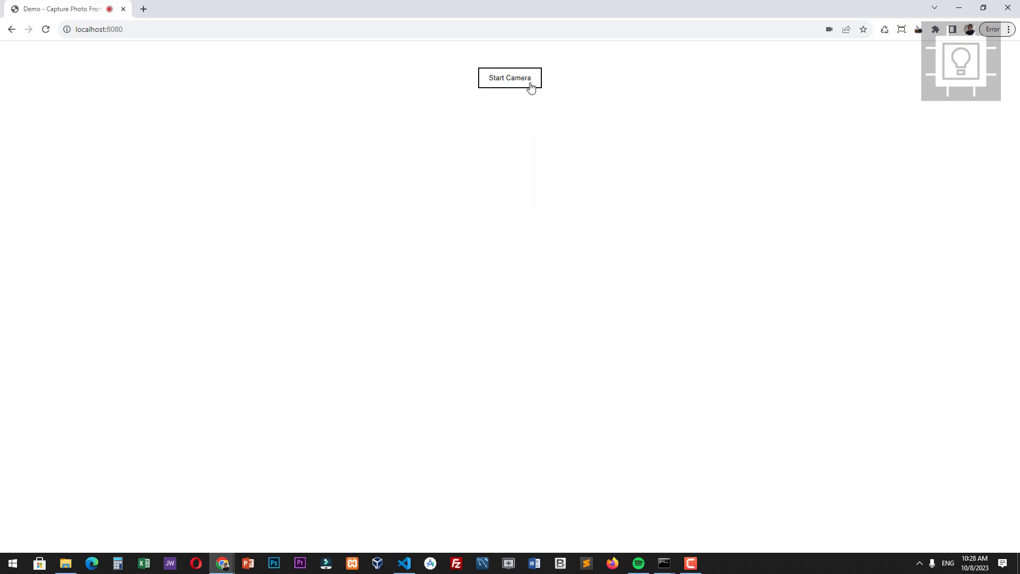
Start the webcam stream with the Start Camera button on the localhost demo page
left_click(509, 77)
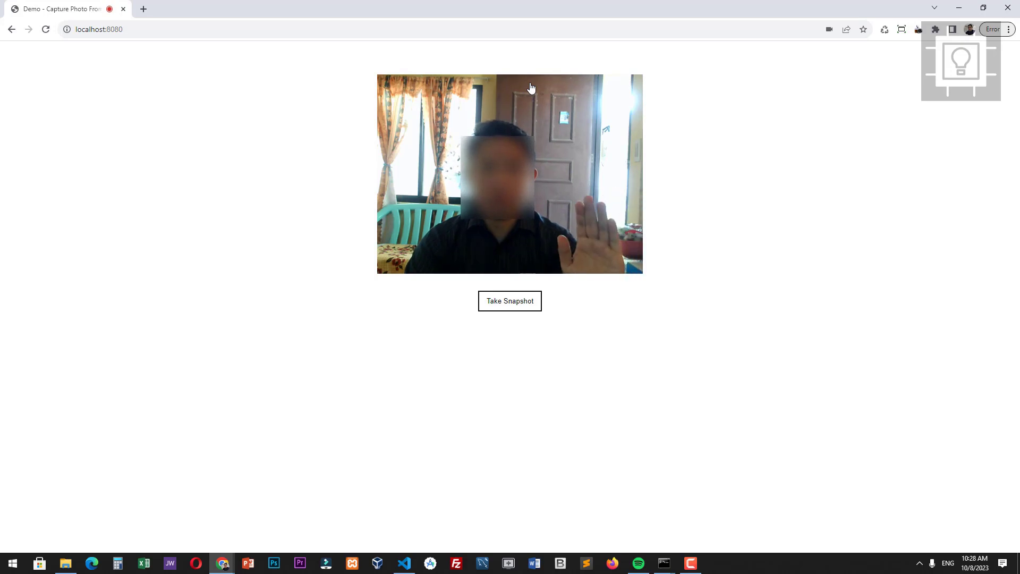
mouse_move(545, 147)
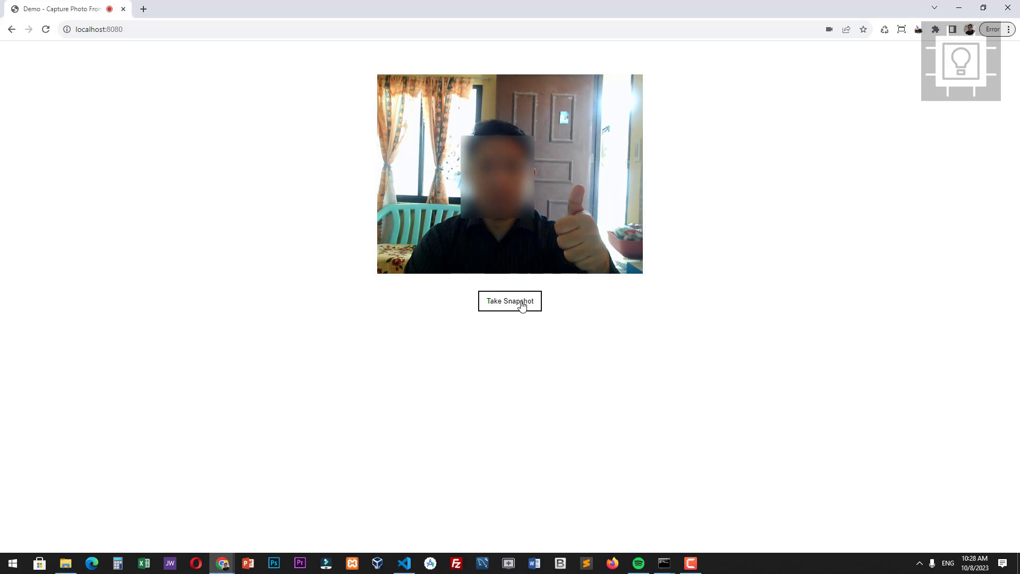
Take a snapshot and review the canvas image and its base64 Image Data URL textarea
left_click(509, 300)
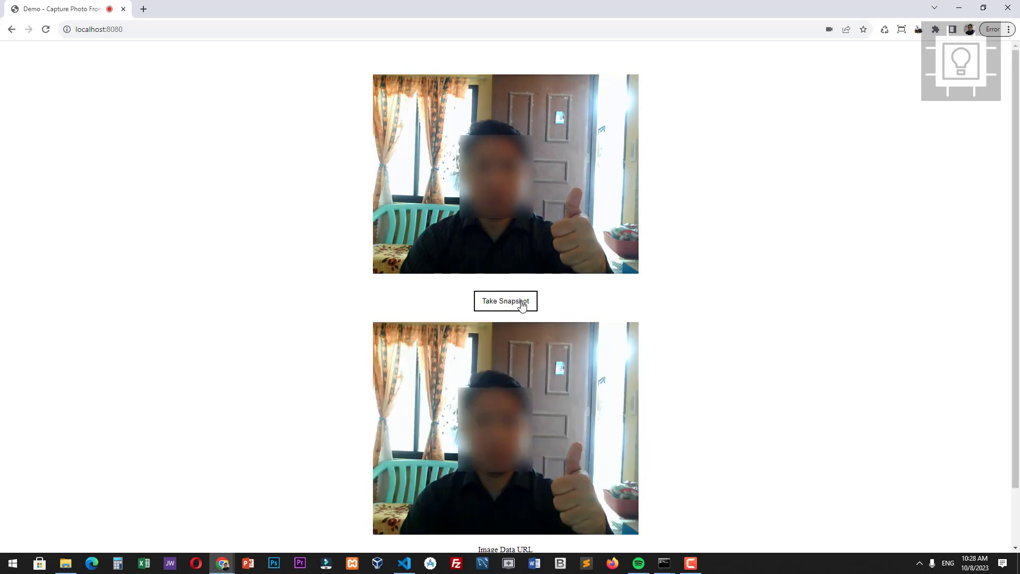
scroll("down", 3)
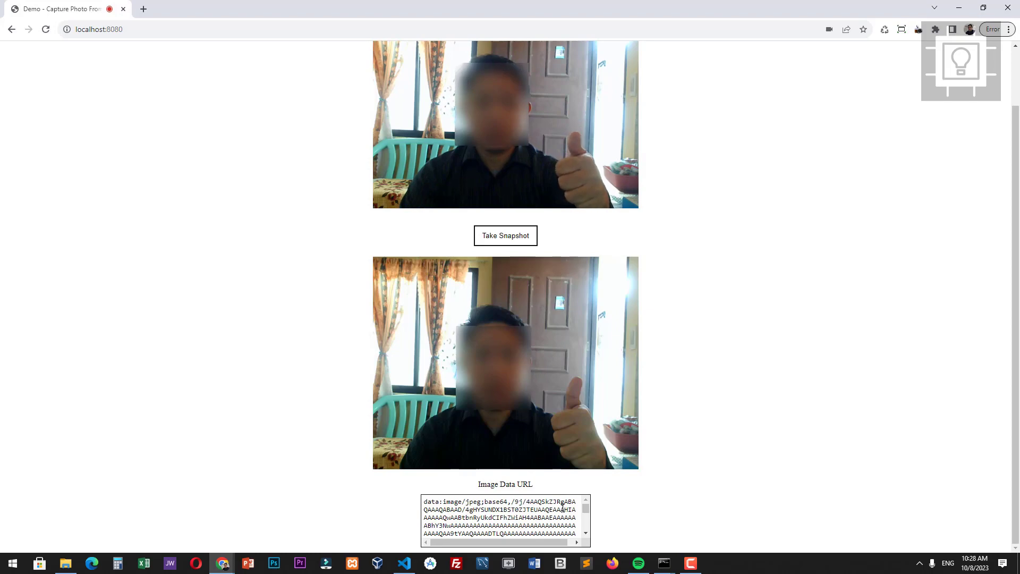
scroll("up", 3)
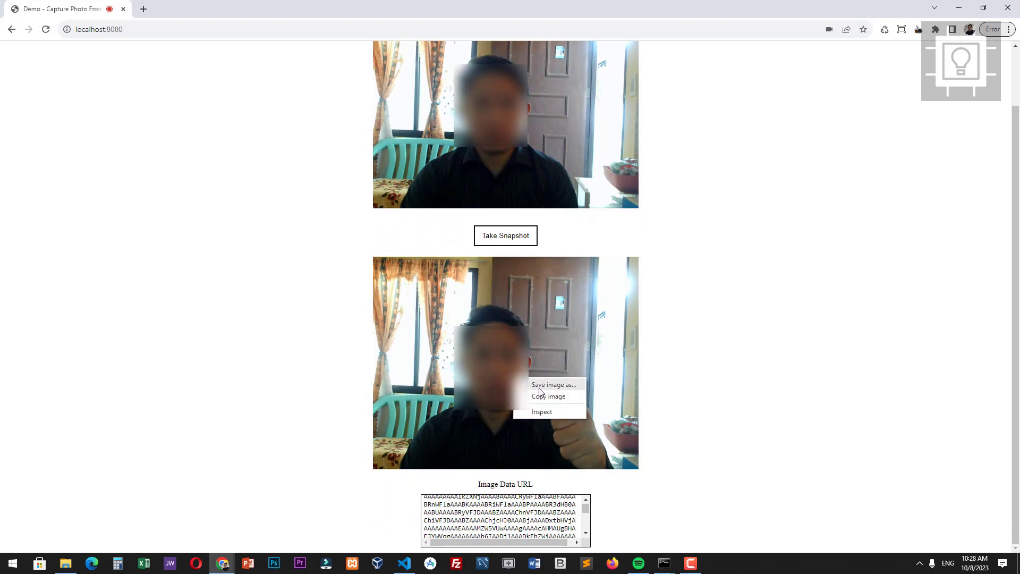
mouse_move(566, 425)
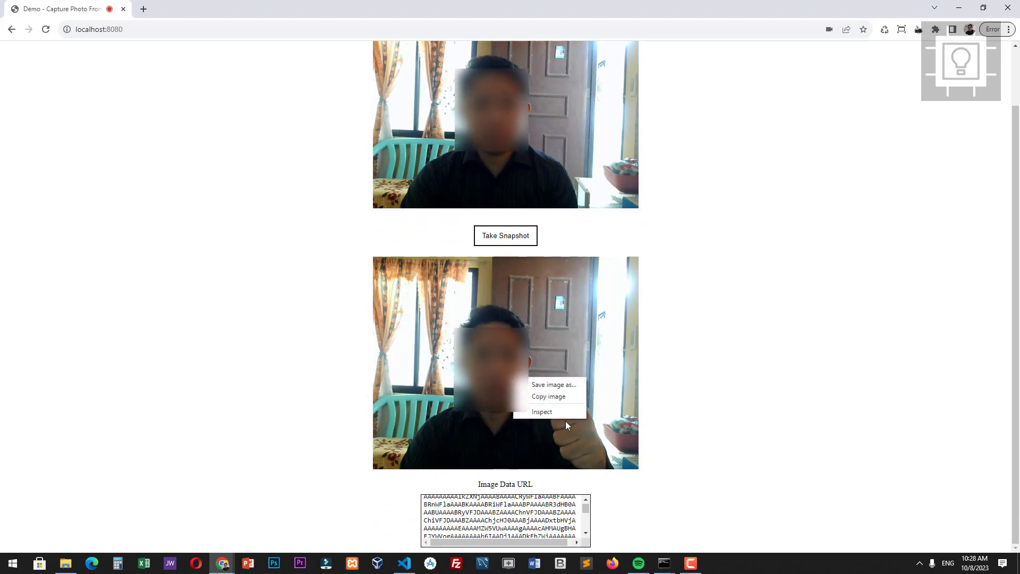
mouse_move(686, 403)
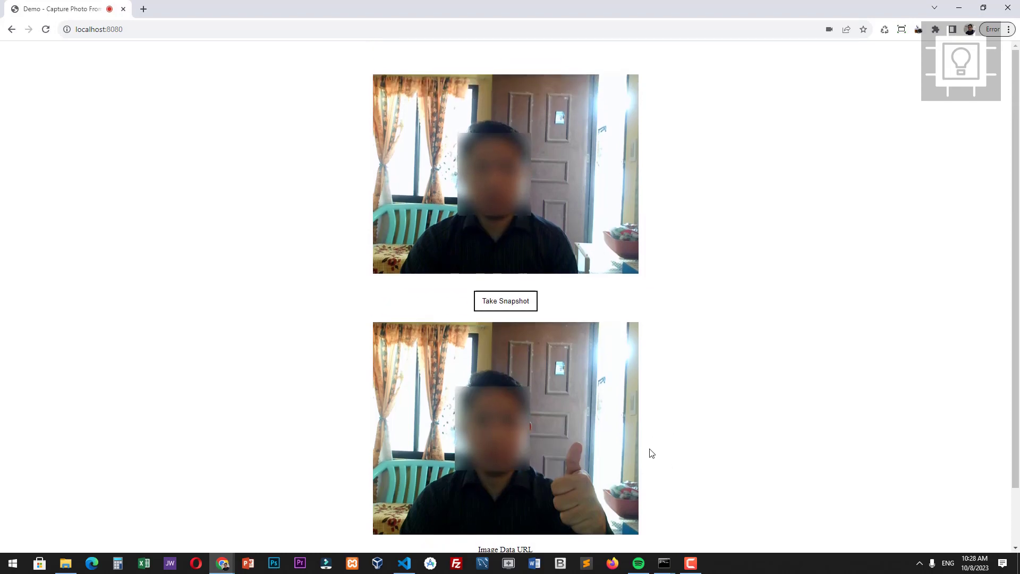
scroll("down", 3)
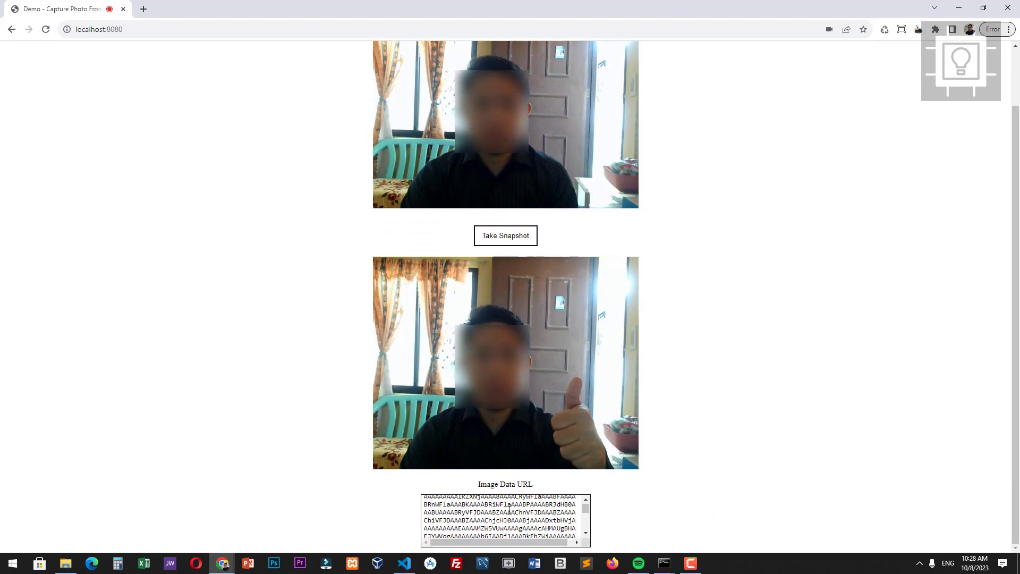
left_click(403, 564)
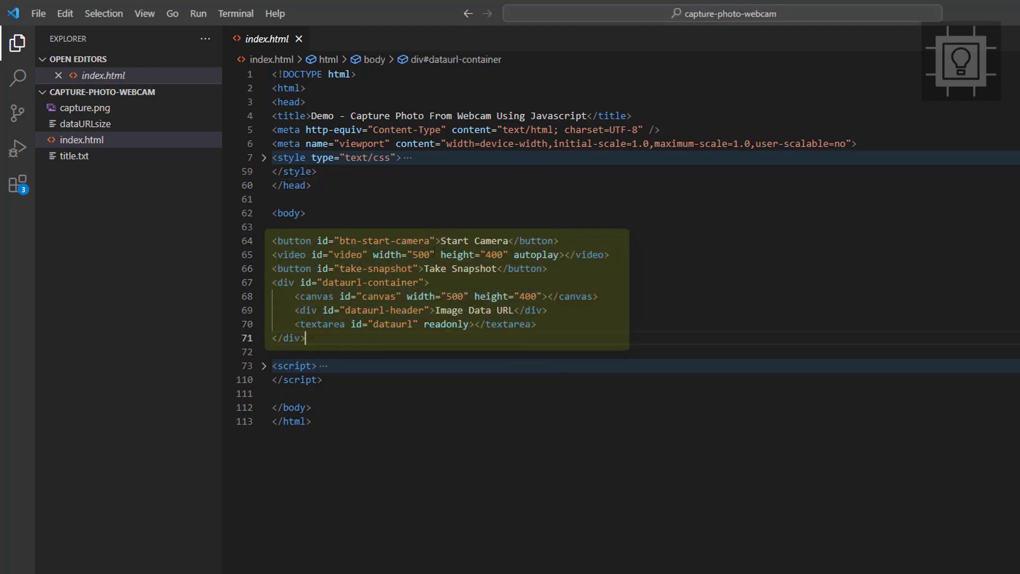
Review the Start Camera button and video element markup in index.html's body
left_click(456, 241)
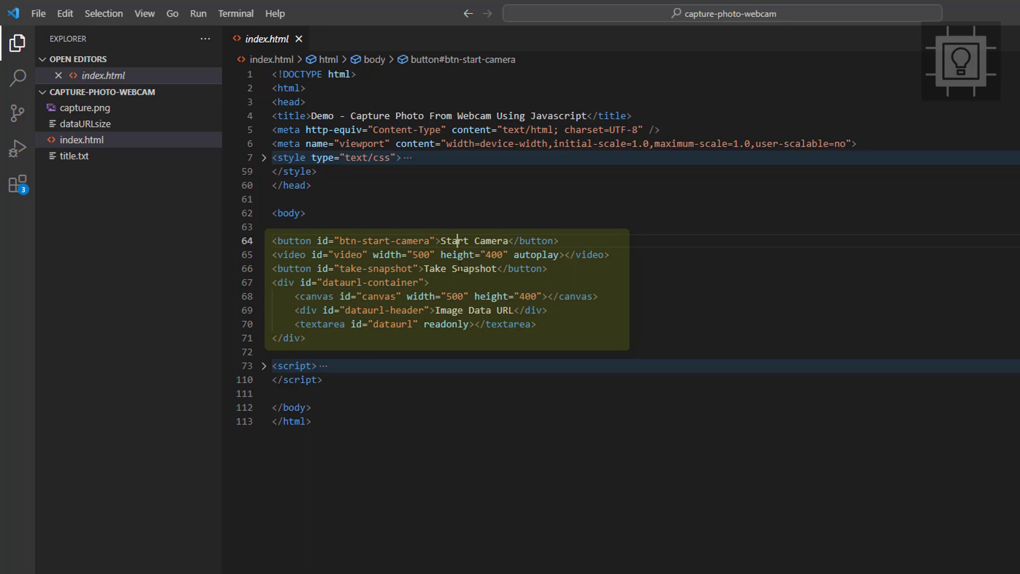
left_click(456, 268)
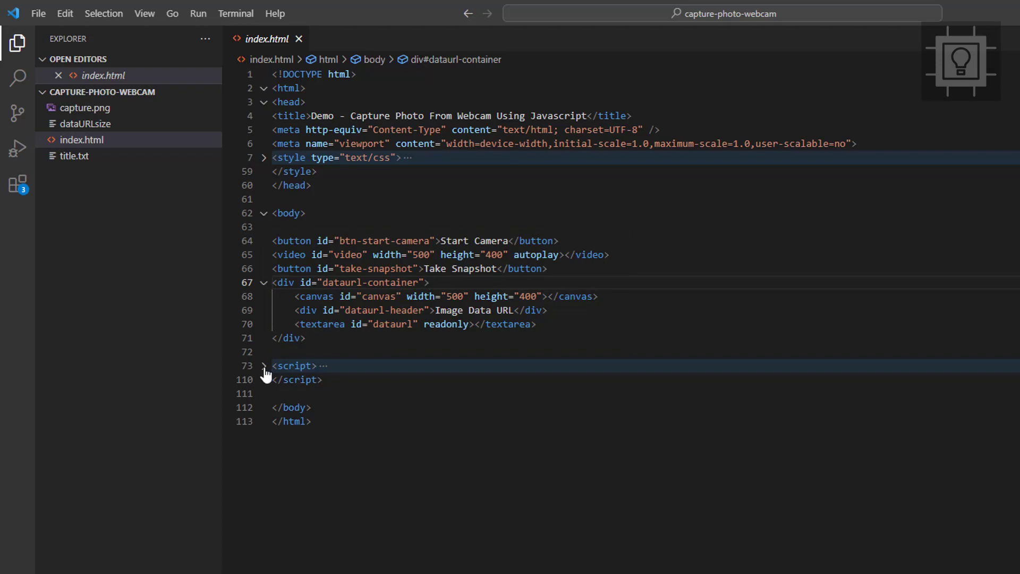
Expand the <script> block and review the querySelector lines and click handlers
left_click(265, 365)
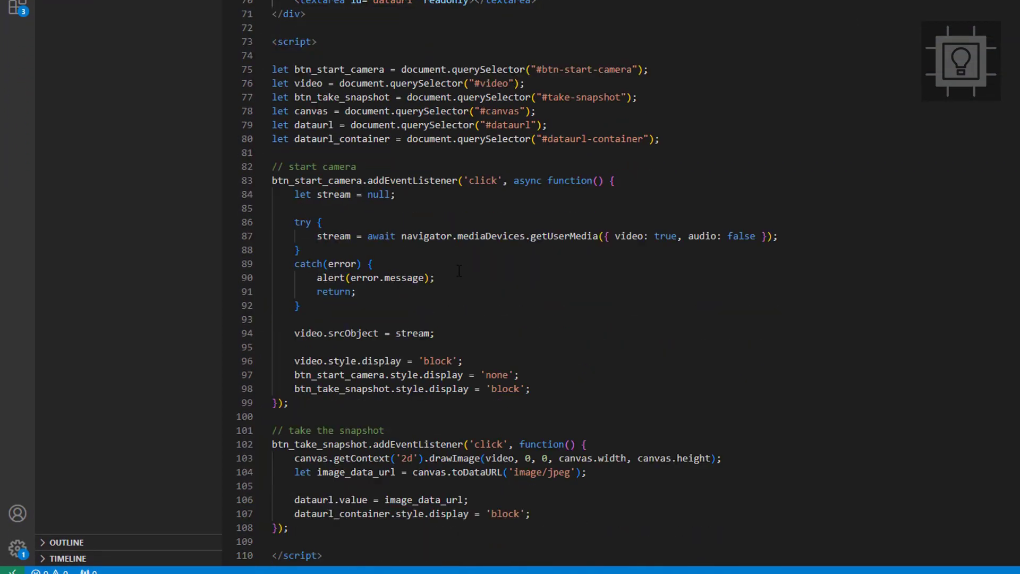
scroll("down", 3)
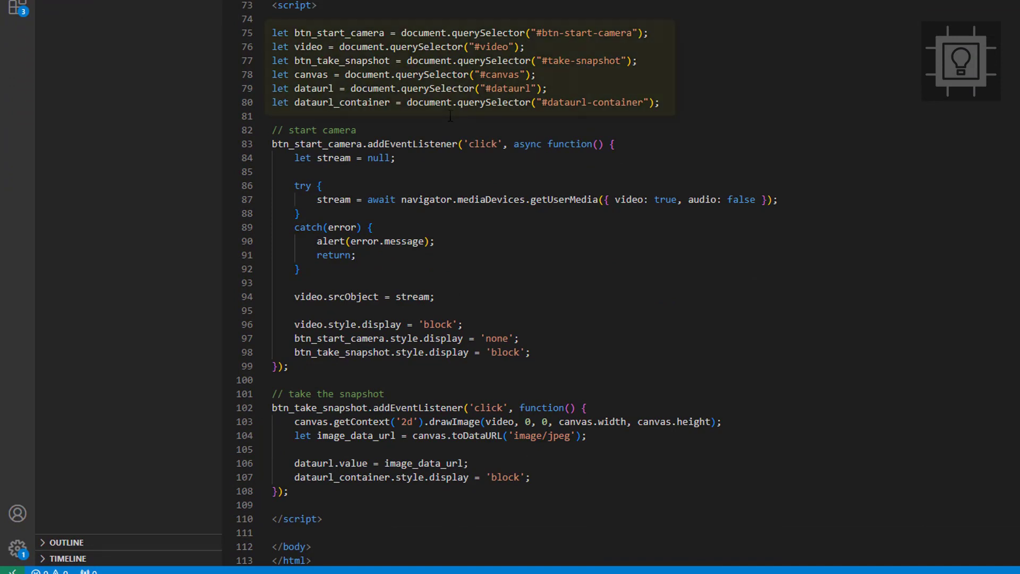
mouse_move(337, 33)
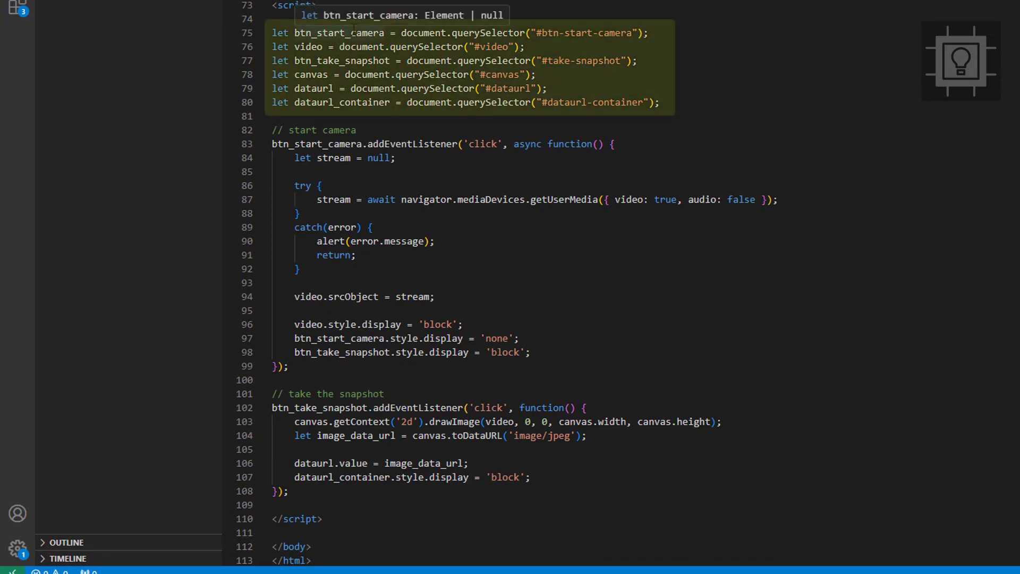
double_click(338, 33)
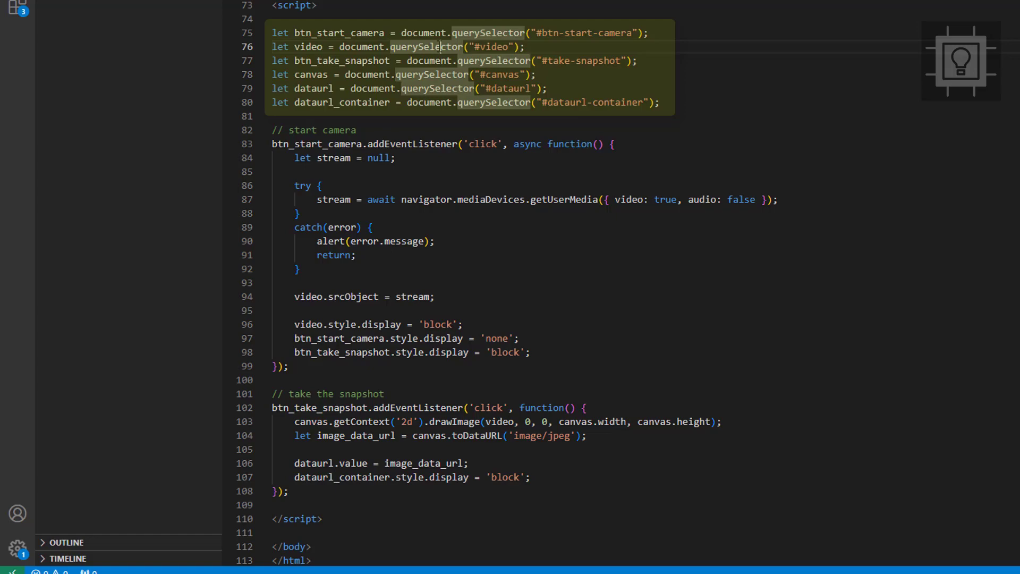
left_click(508, 88)
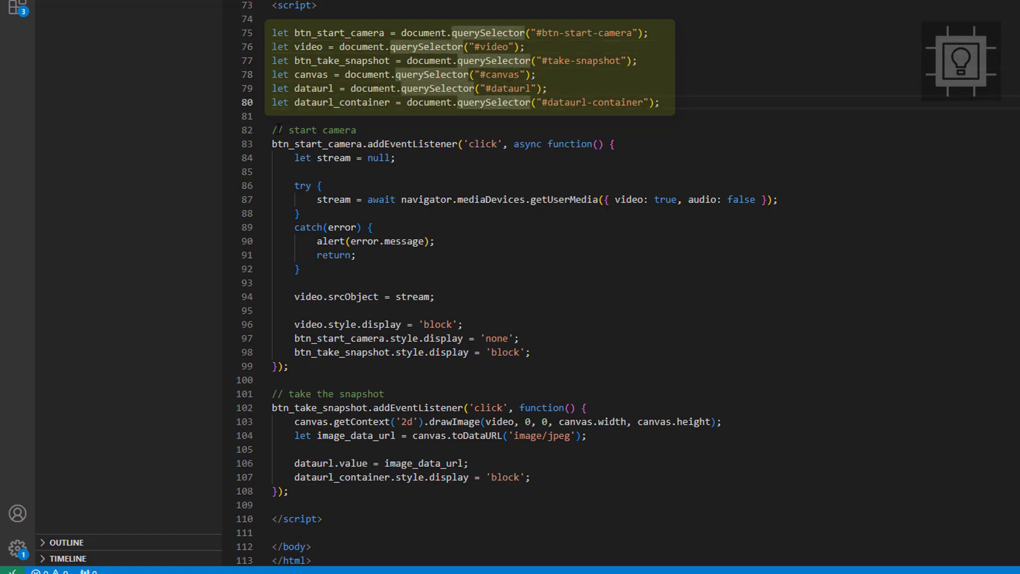
left_click(273, 129)
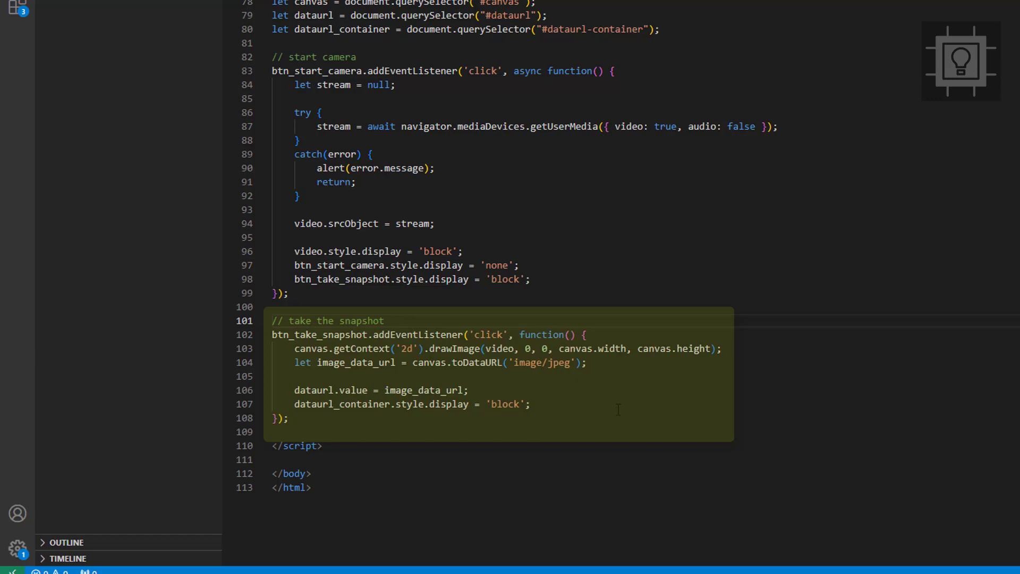
scroll("up", 3)
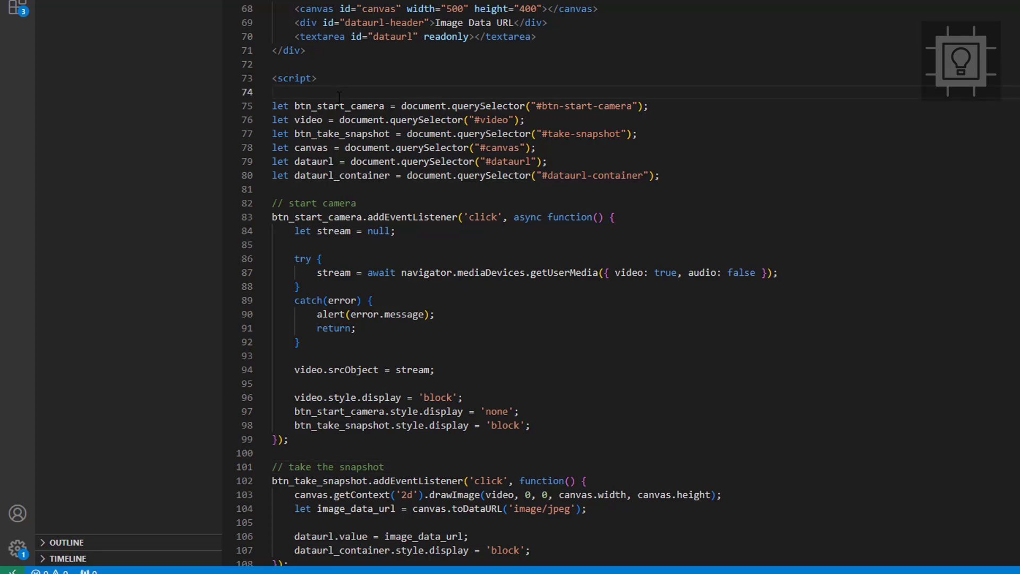
scroll("up", 3)
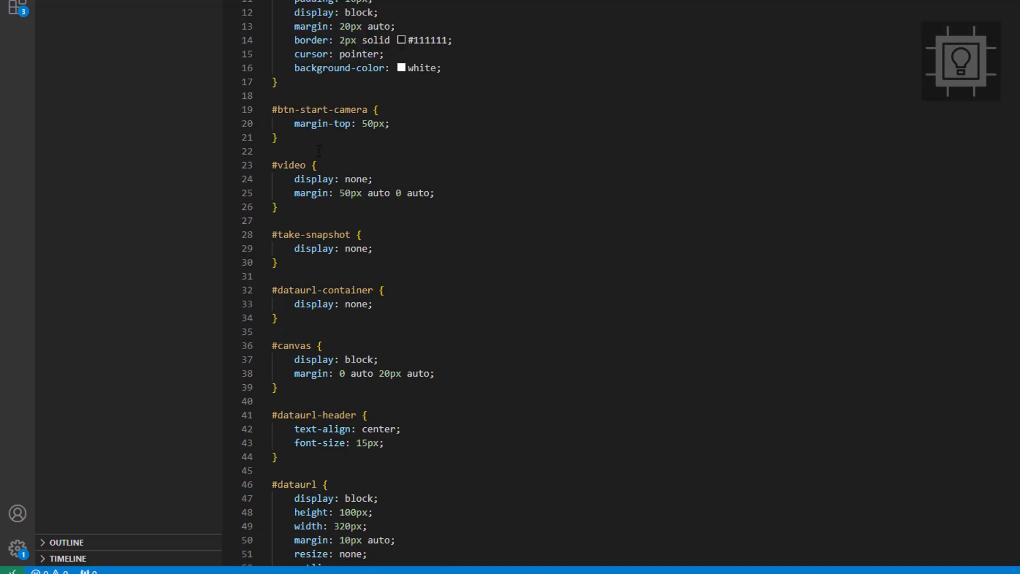
Scroll through the <style> block's CSS rules hiding the video, snapshot button and URL container
scroll("down", 3)
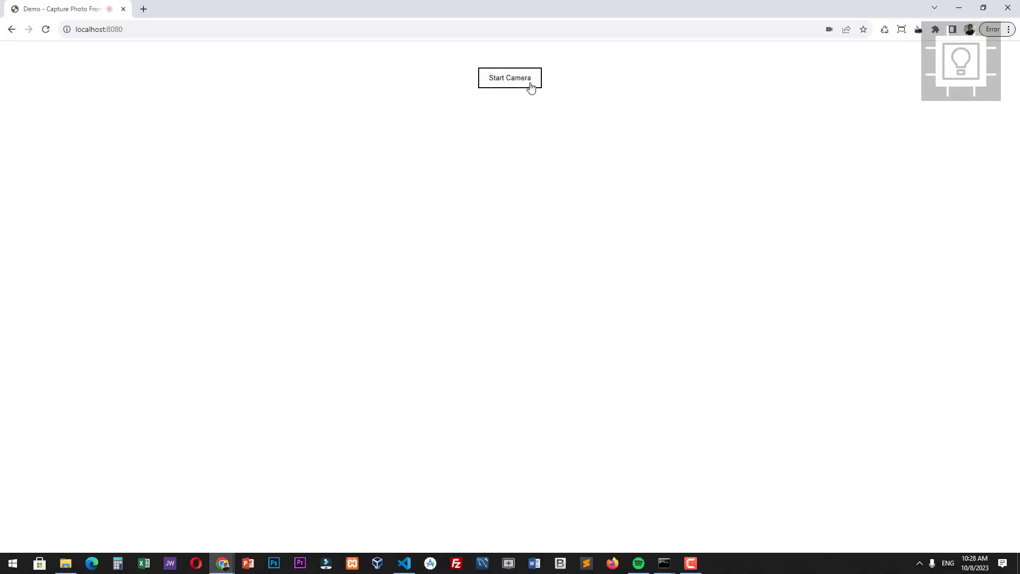
Start the webcam again with Start Camera on the reloaded localhost page
left_click(508, 77)
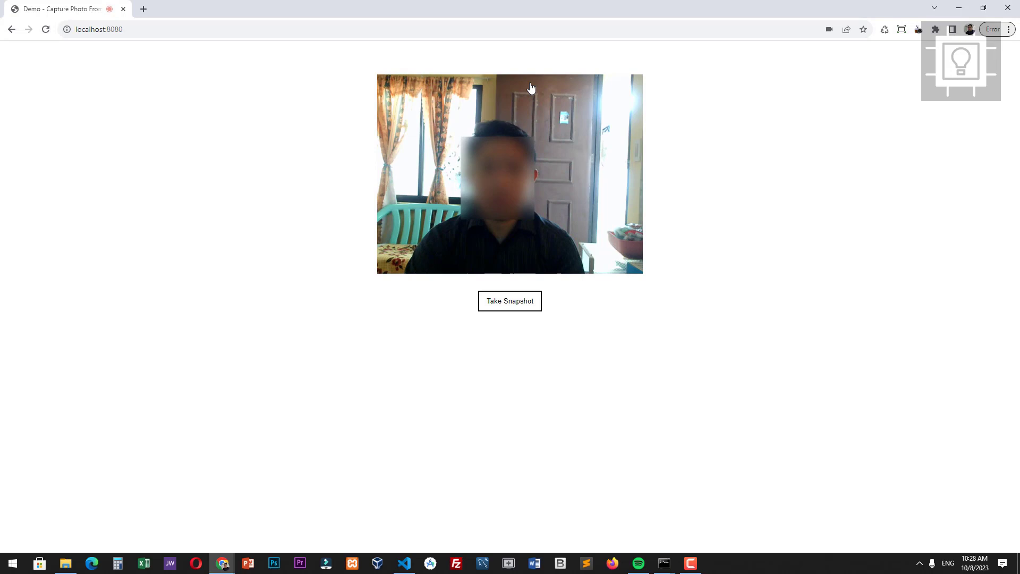